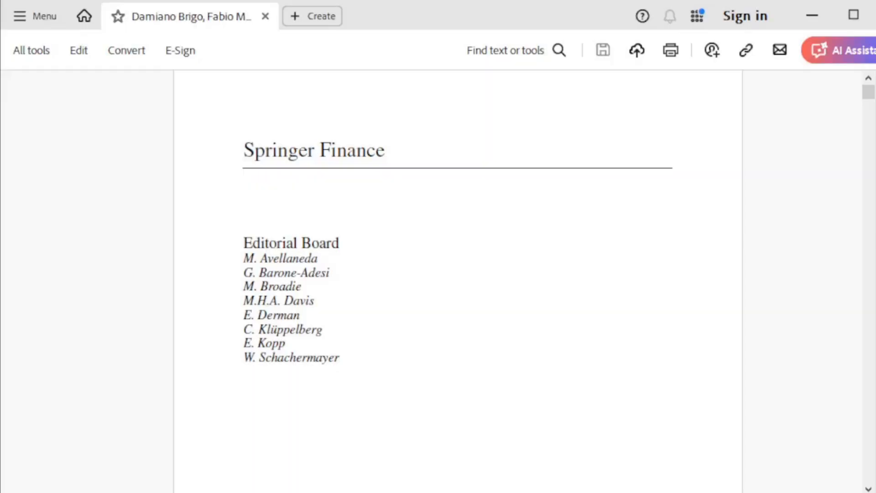
pyautogui.moveTo(263, 204)
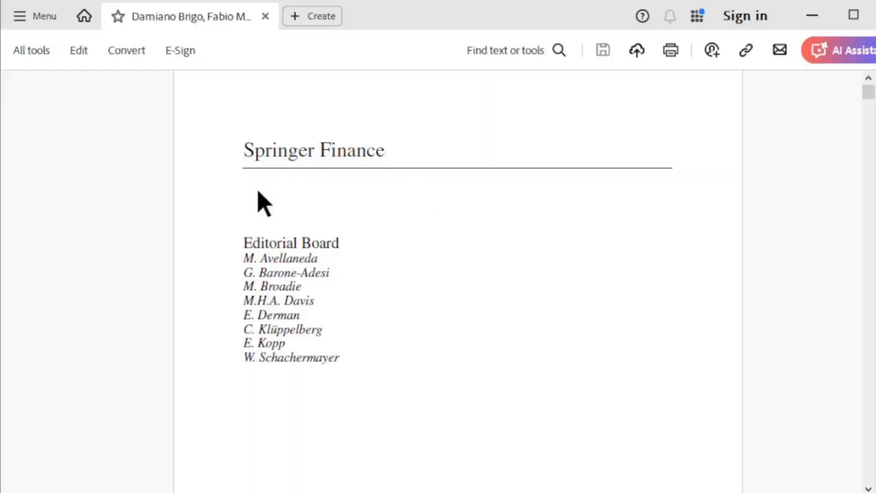
pyautogui.moveTo(299, 360)
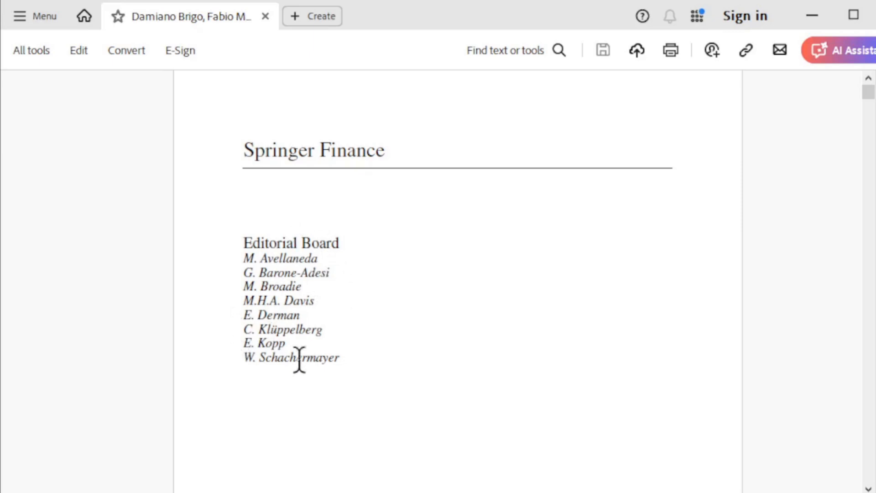
pyautogui.moveTo(274, 214)
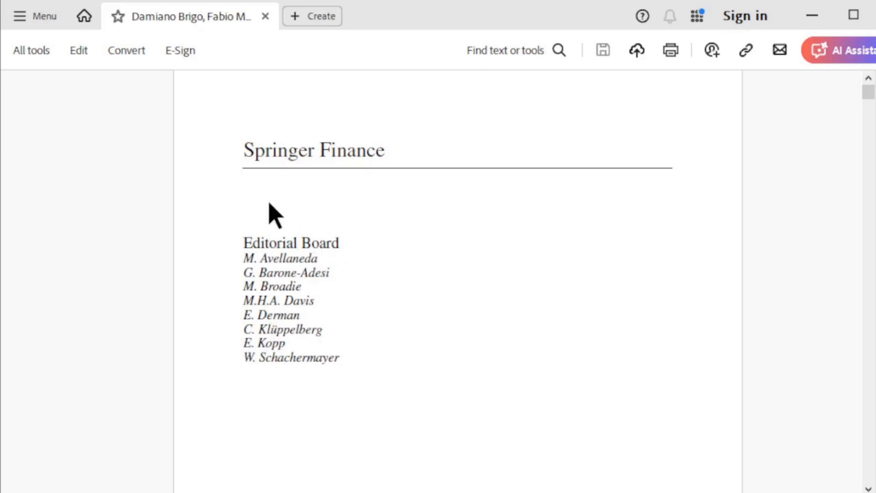
pyautogui.moveTo(279, 203)
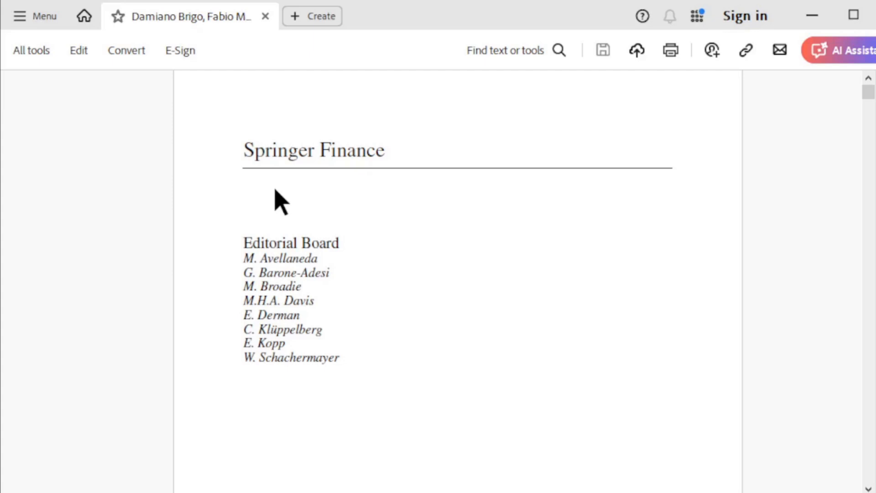
pyautogui.moveTo(238, 152)
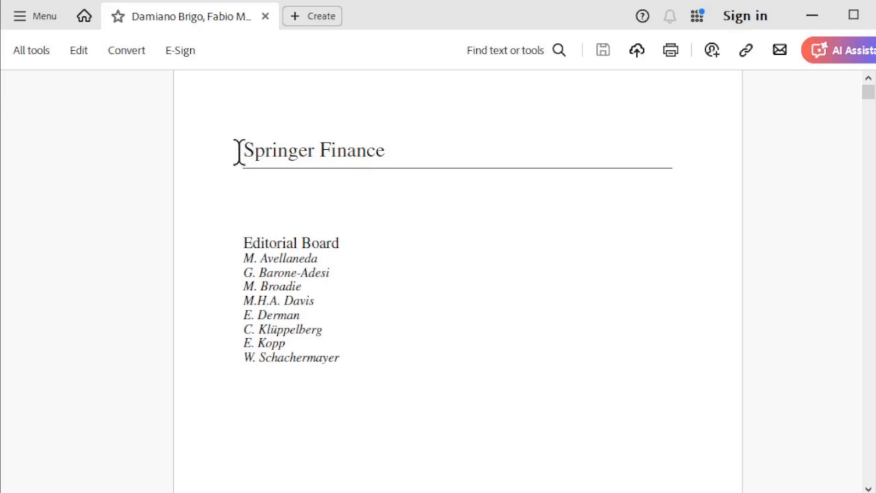
pyautogui.moveTo(355, 229)
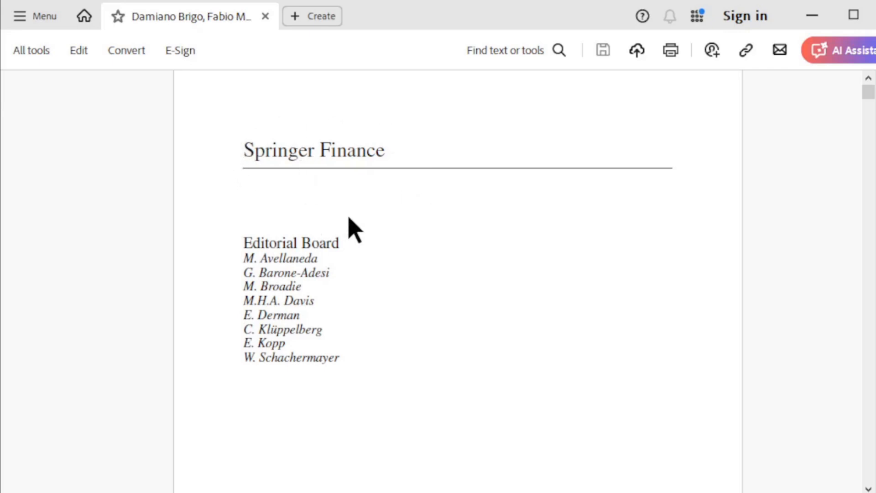
# Step: Scroll through the Springer Finance front matter to the Brigo–Mercurio title page
pyautogui.scroll(3)
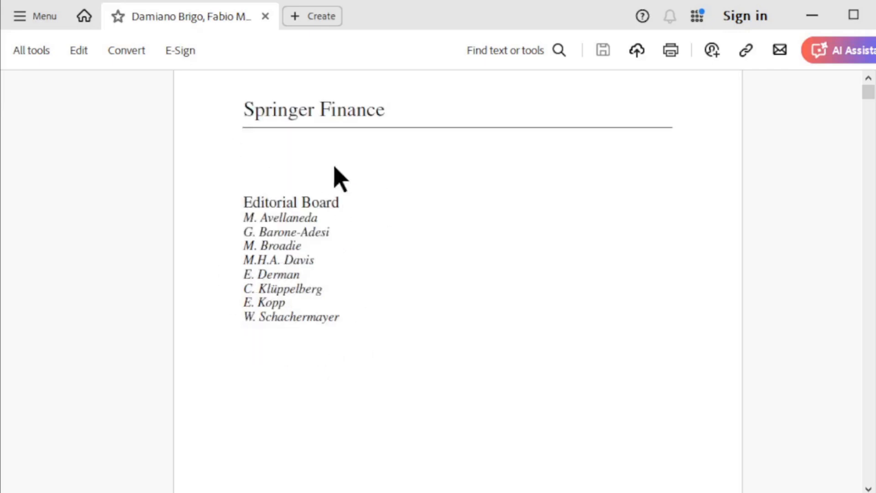
pyautogui.scroll(-3)
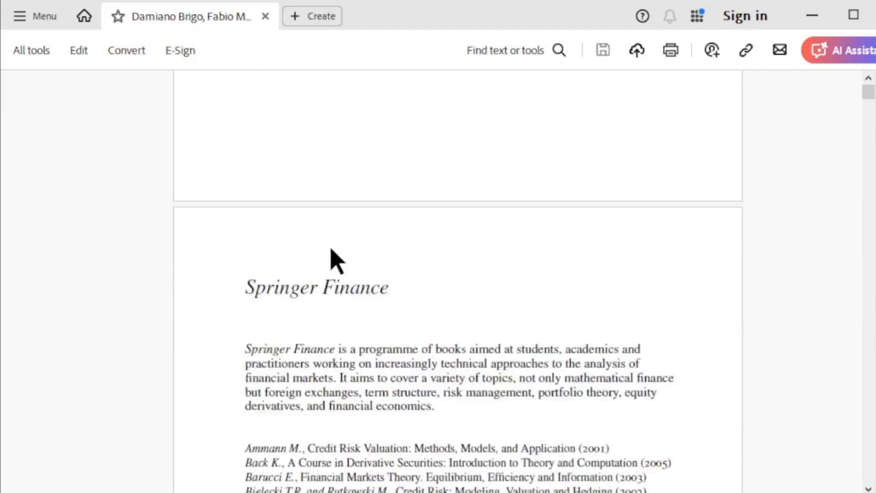
pyautogui.scroll(-3)
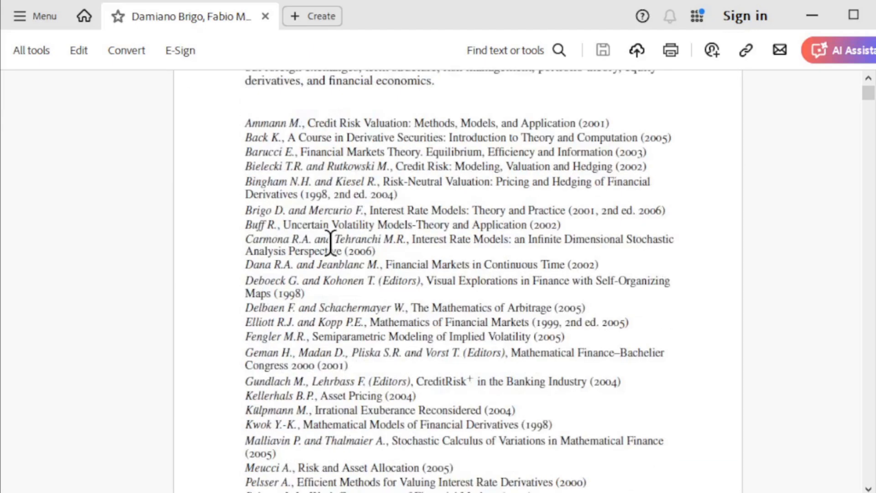
pyautogui.scroll(3)
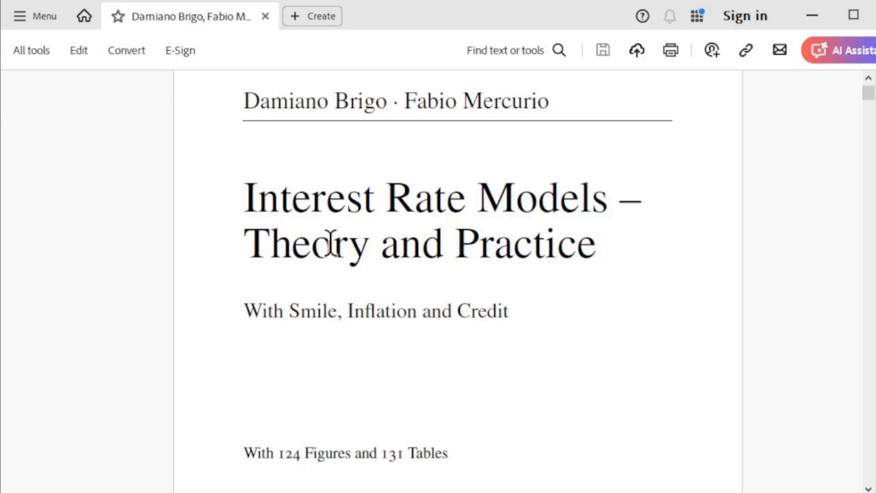
pyautogui.moveTo(274, 234)
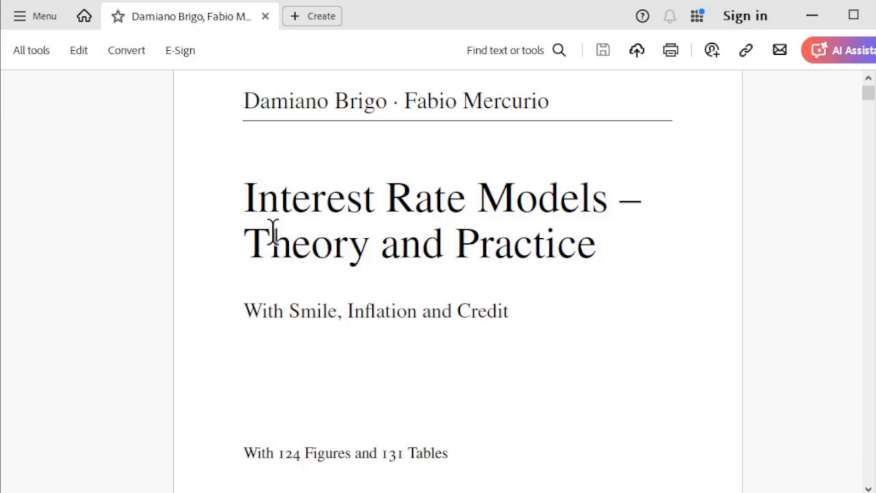
pyautogui.moveTo(229, 228)
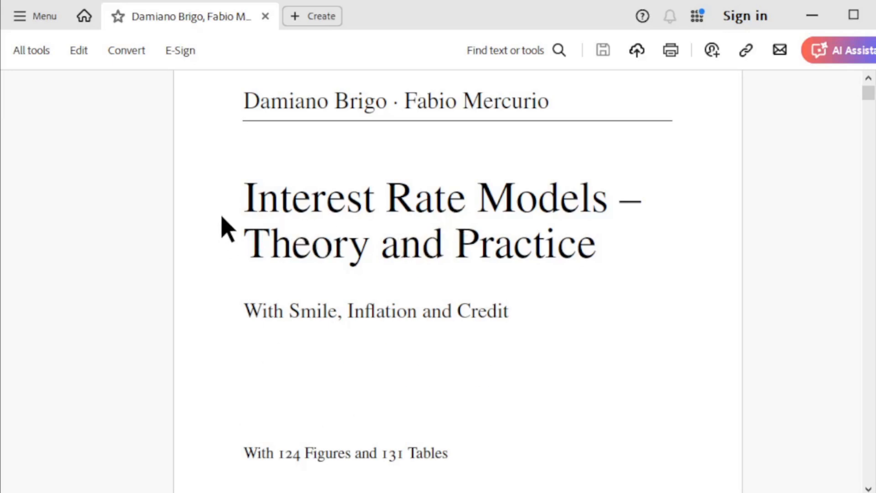
pyautogui.moveTo(441, 251)
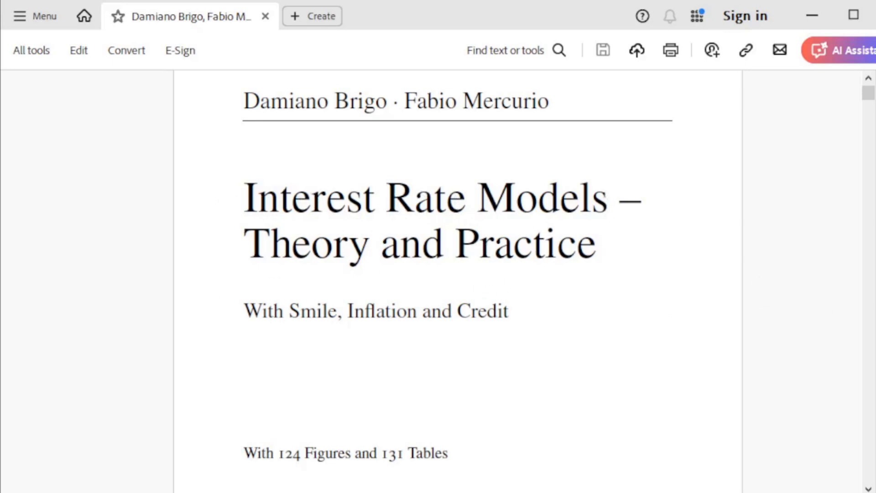
# Step: Scroll down to page 58–59, section 3.2.1 The Vasicek Model with equations 3.5–3.7
pyautogui.scroll(-3)
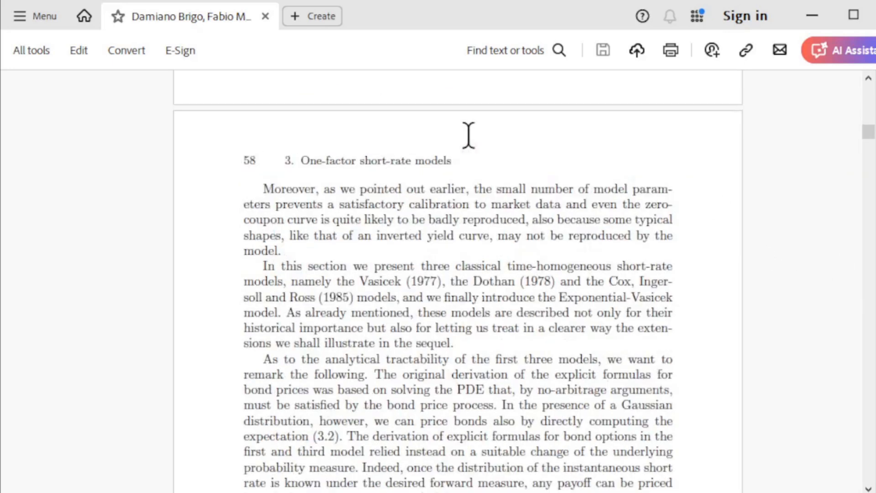
pyautogui.moveTo(237, 173)
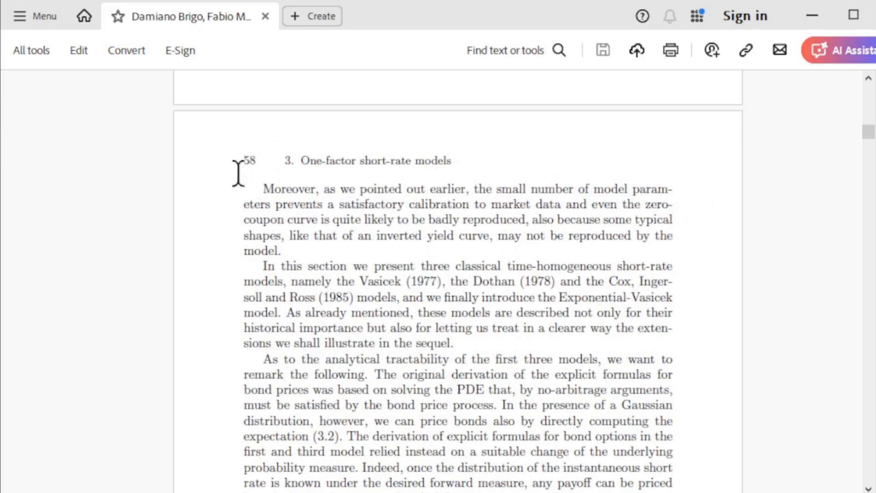
pyautogui.scroll(-3)
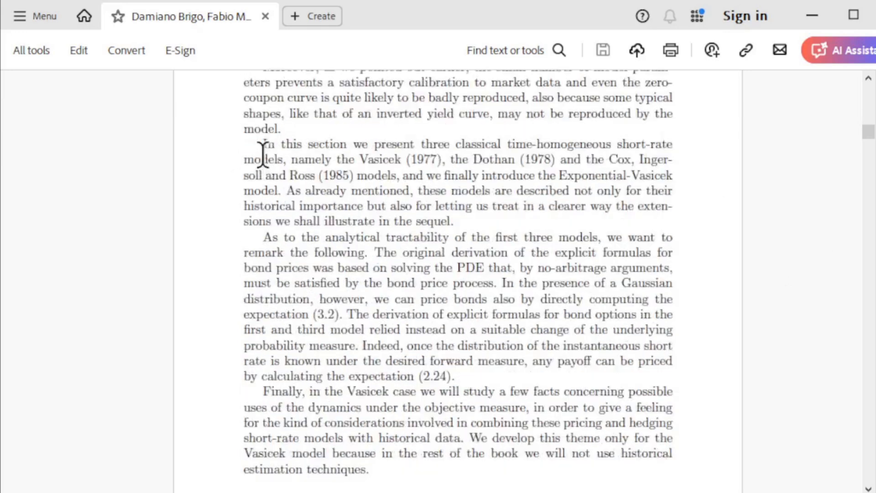
pyautogui.scroll(-3)
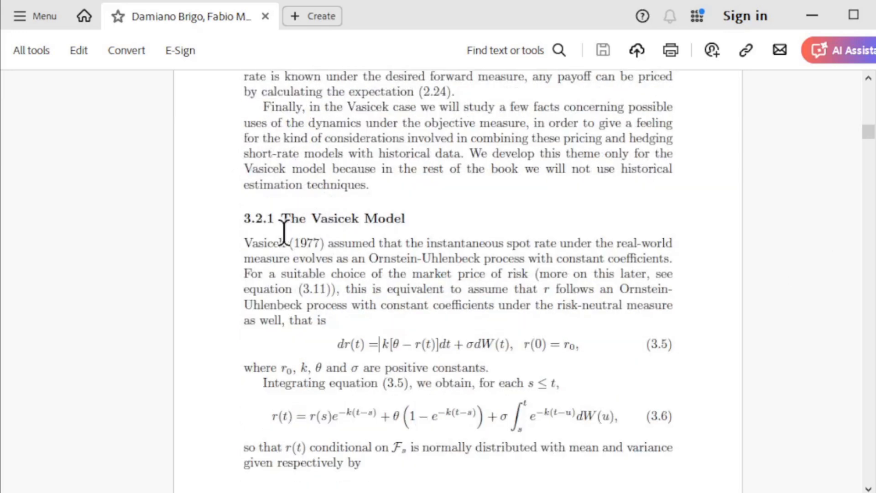
pyautogui.moveTo(419, 218)
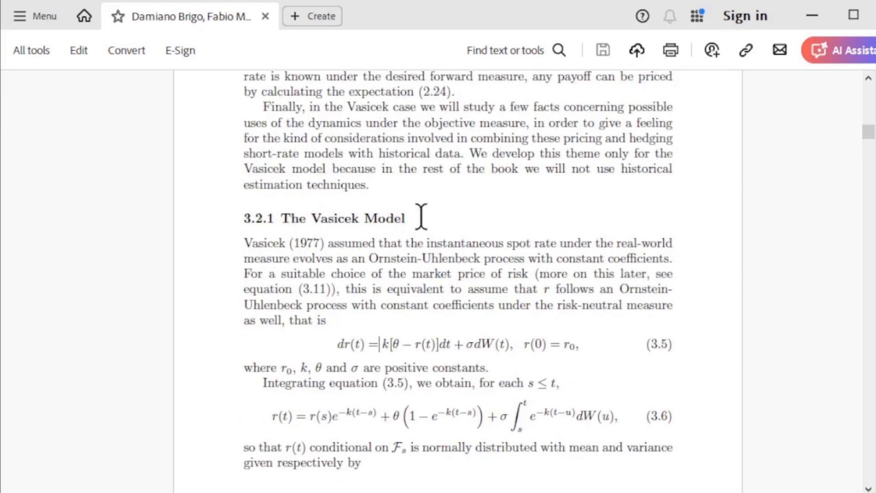
pyautogui.scroll(-3)
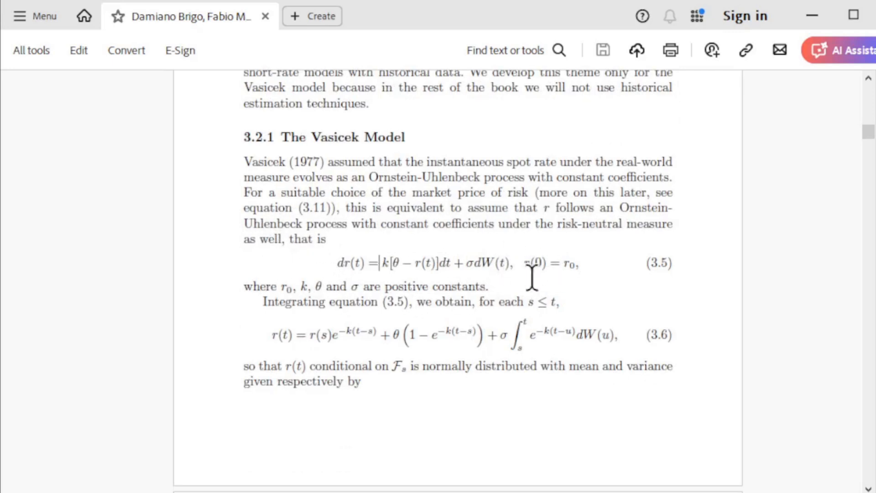
pyautogui.scroll(-3)
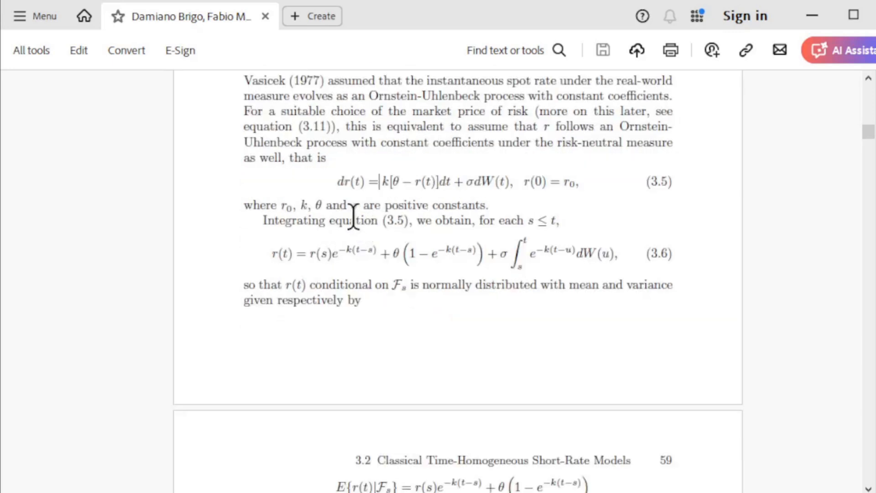
pyautogui.scroll(-3)
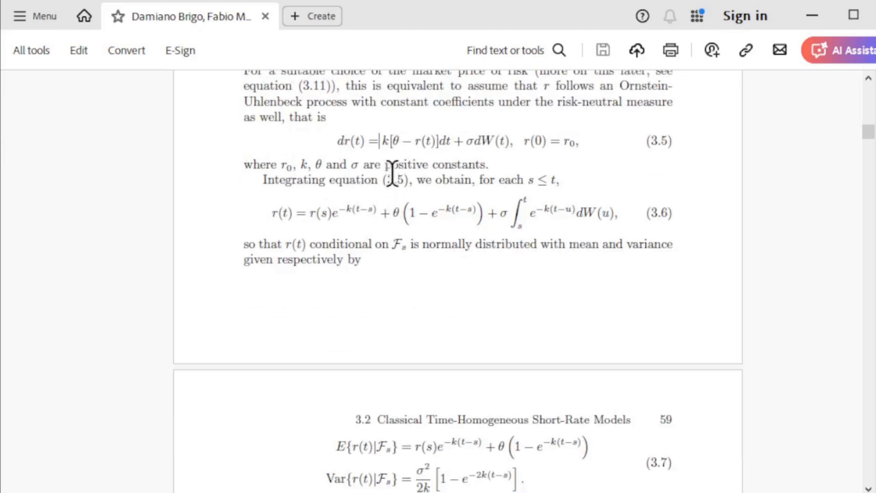
pyautogui.moveTo(370, 190)
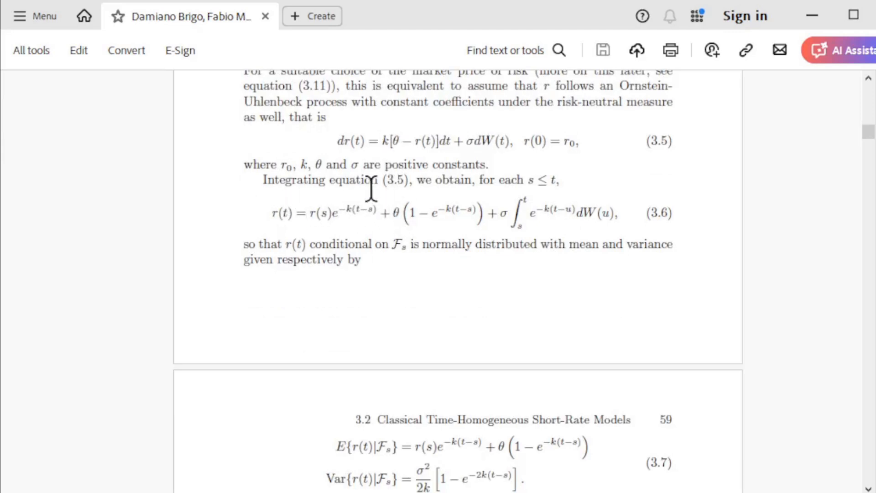
pyautogui.scroll(-3)
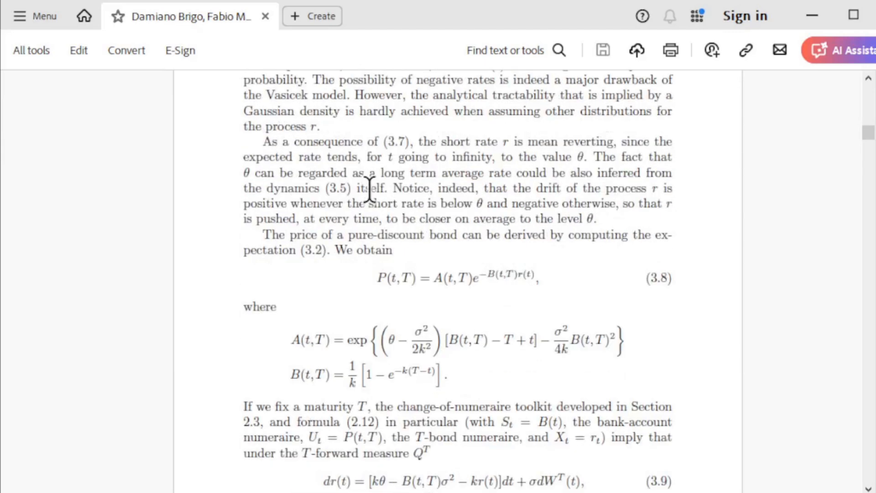
pyautogui.scroll(-3)
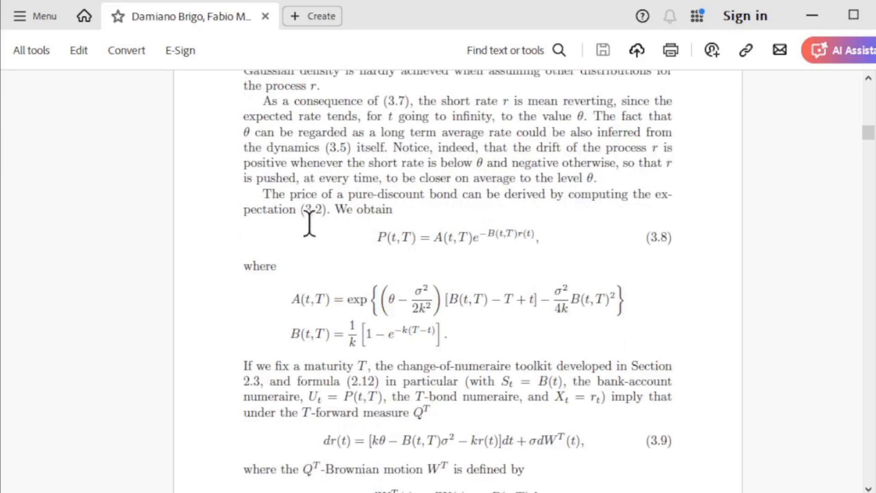
pyautogui.moveTo(338, 194)
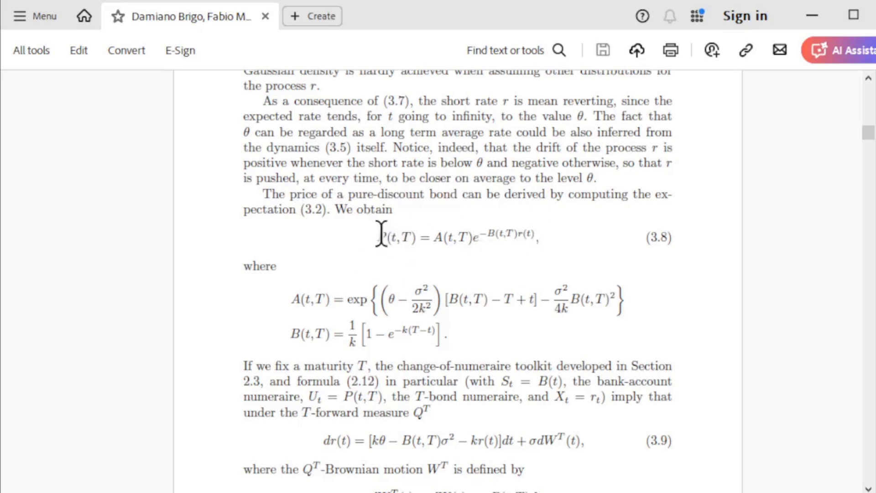
pyautogui.moveTo(645, 247)
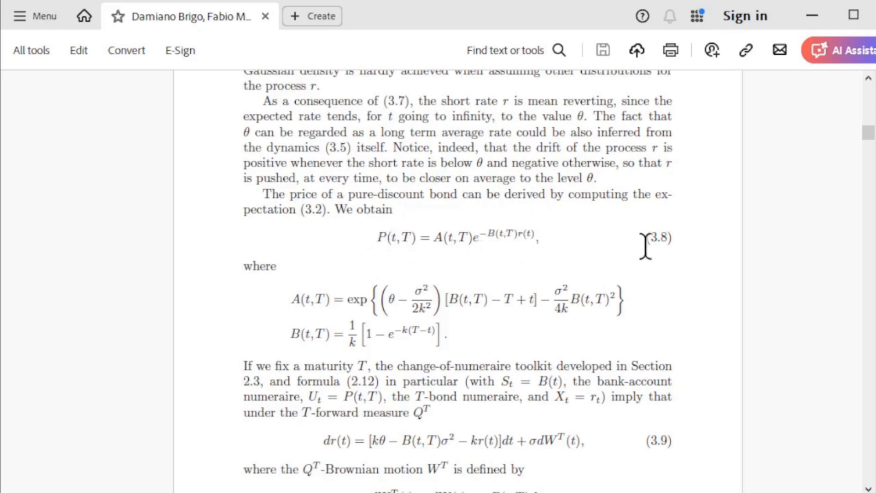
pyautogui.moveTo(296, 299)
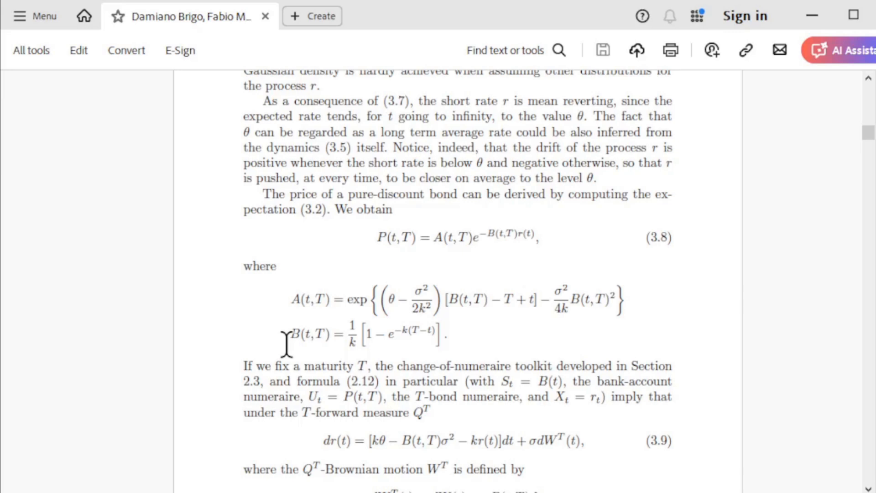
pyautogui.moveTo(255, 267)
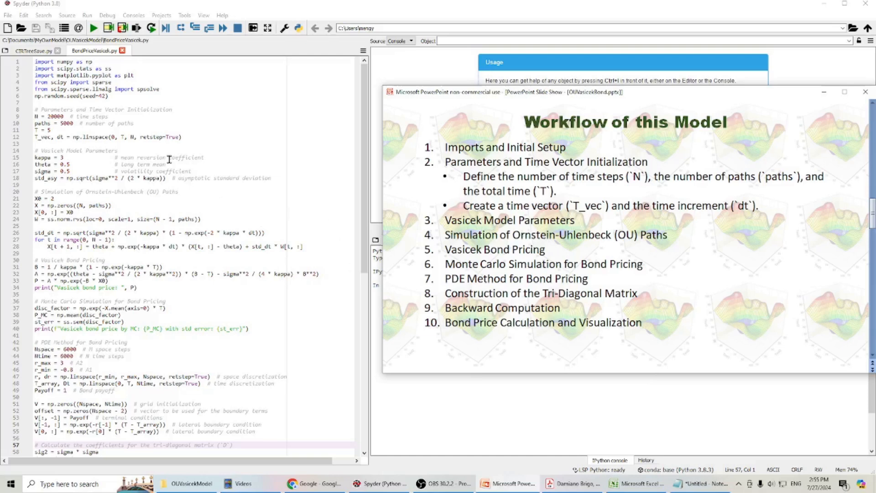
pyautogui.moveTo(109, 107)
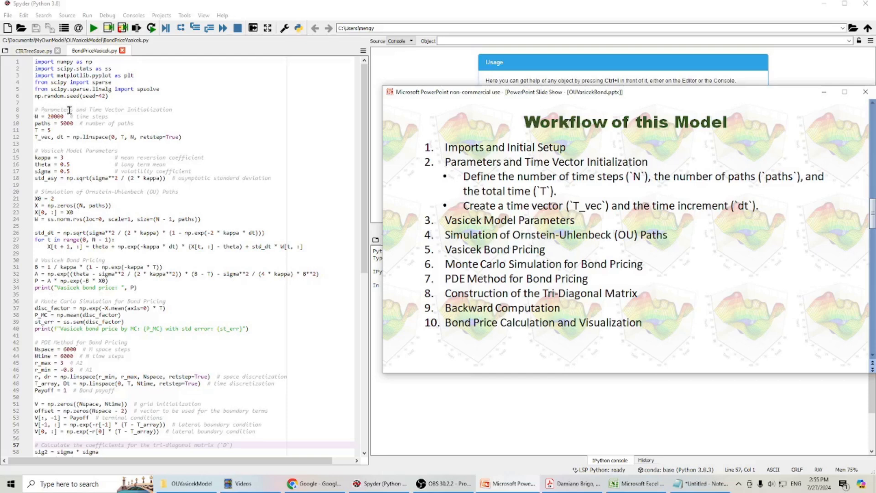
pyautogui.moveTo(46, 152)
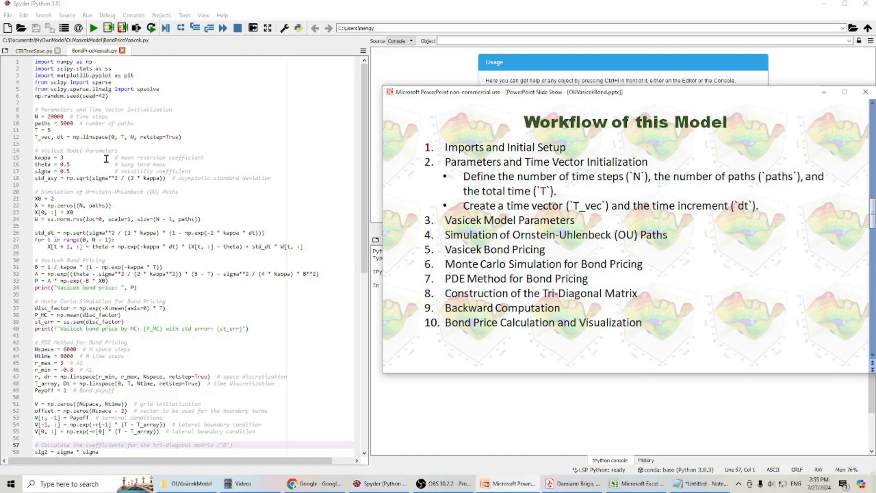
pyautogui.moveTo(300, 362)
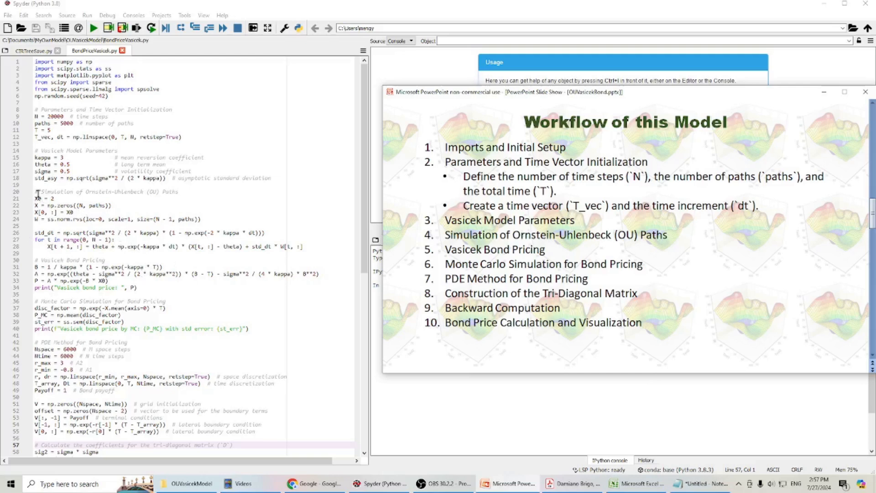
pyautogui.moveTo(110, 190)
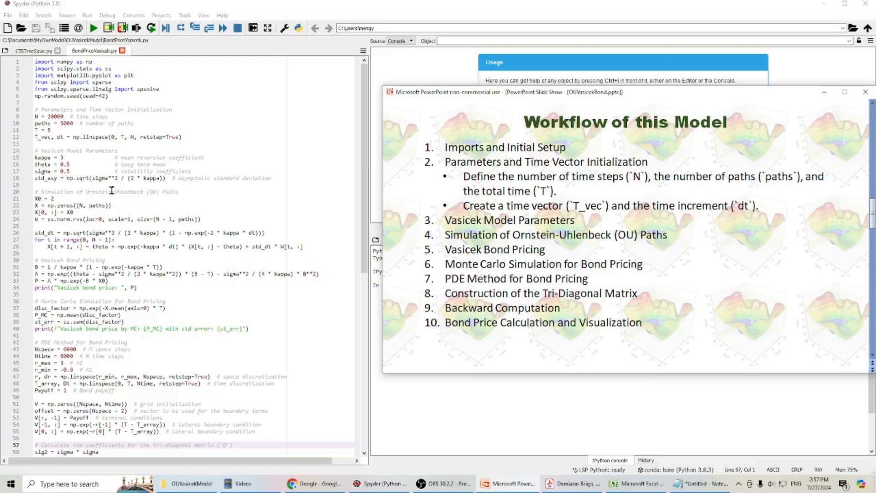
pyautogui.moveTo(139, 251)
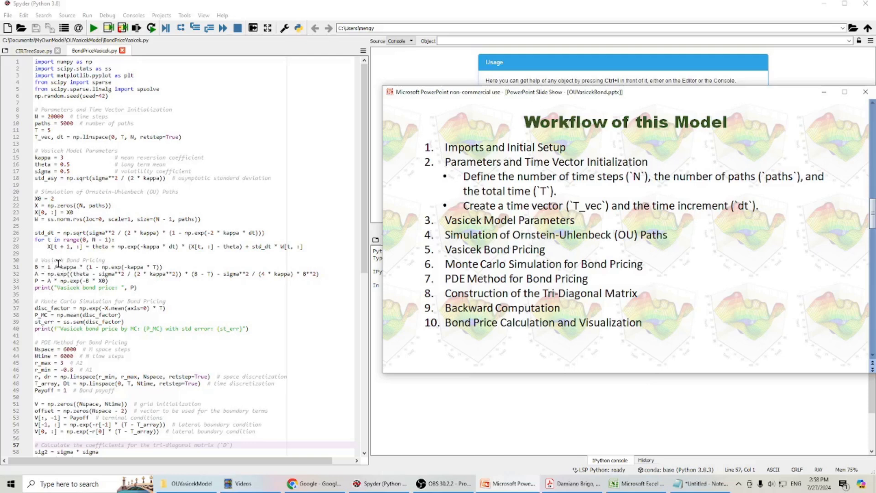
pyautogui.moveTo(104, 258)
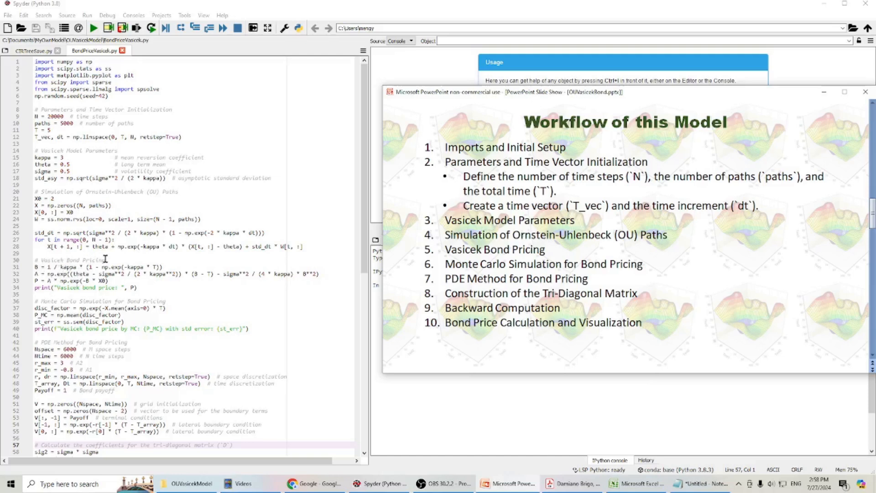
# Step: Scroll through BondPriceVasicek.py down to plt.show() to review the full script
pyautogui.scroll(-3)
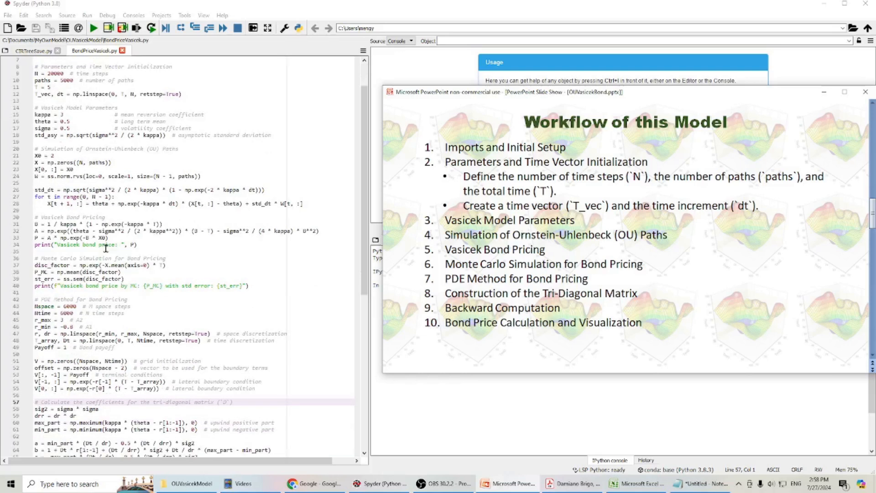
pyautogui.moveTo(50, 261)
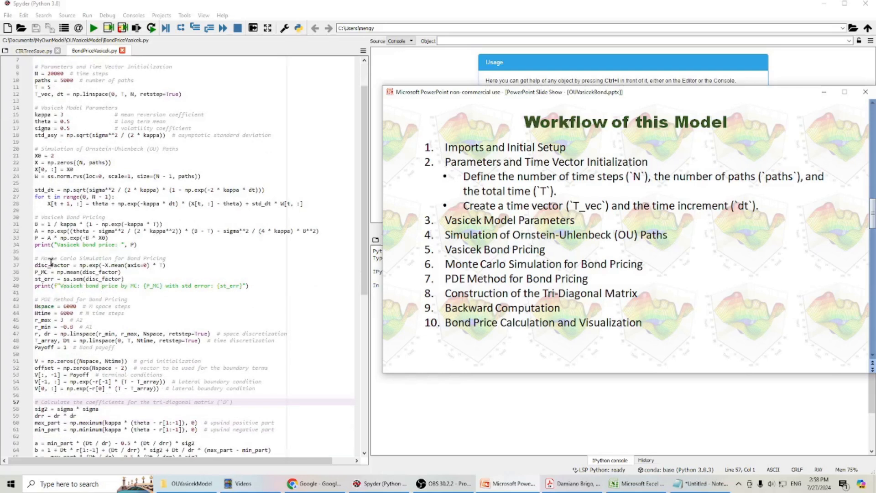
pyautogui.moveTo(114, 257)
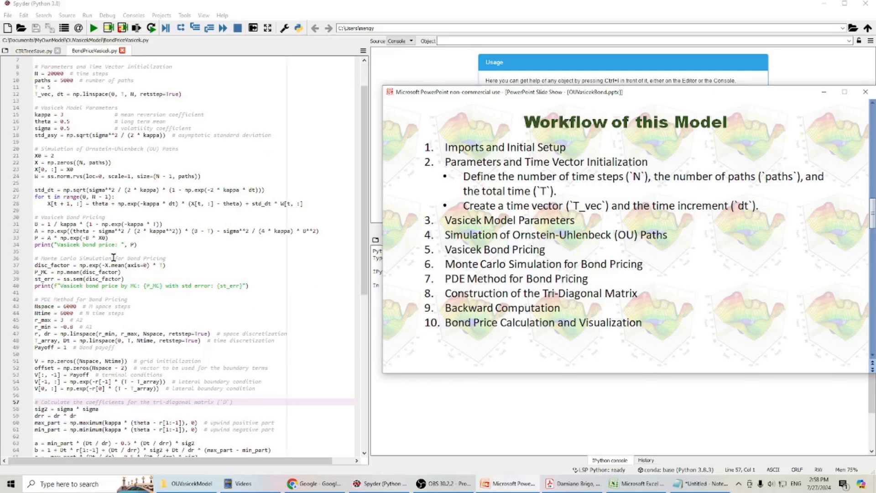
pyautogui.scroll(-3)
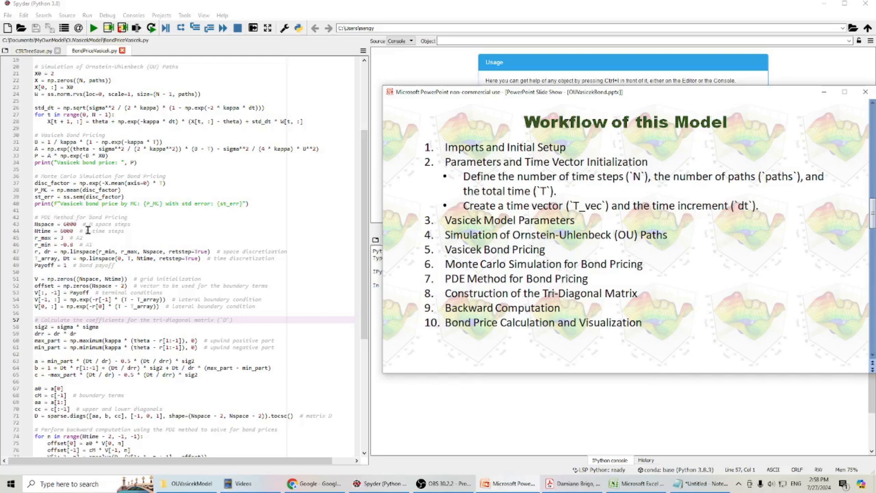
pyautogui.scroll(-3)
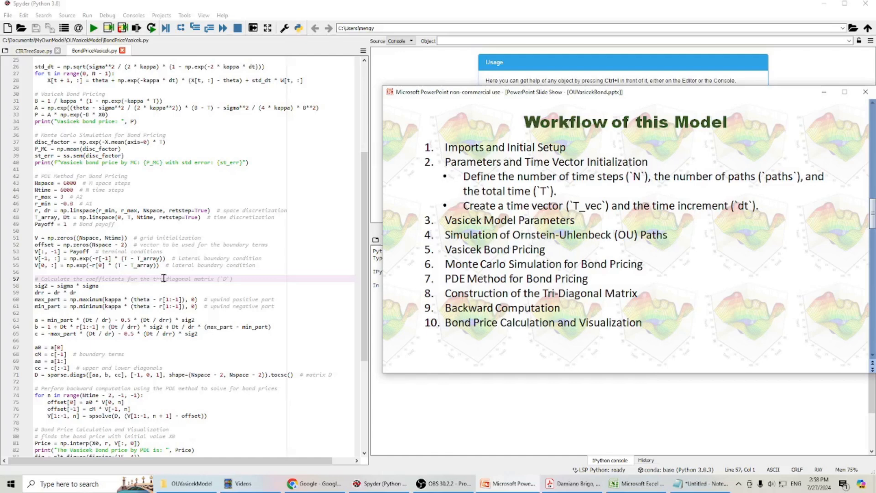
pyautogui.scroll(-3)
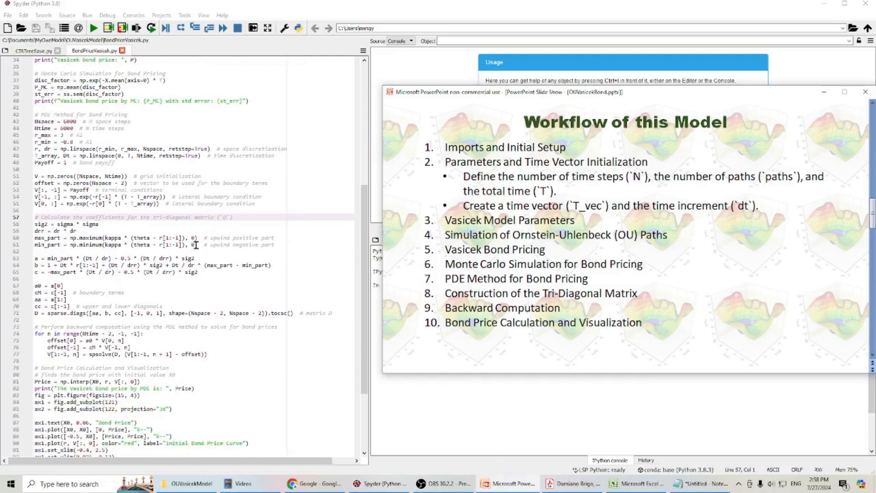
pyautogui.scroll(-3)
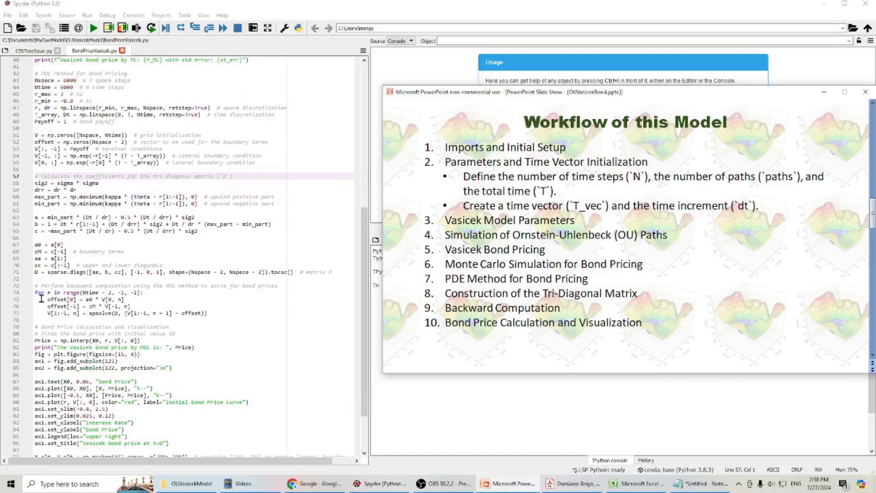
pyautogui.moveTo(134, 286)
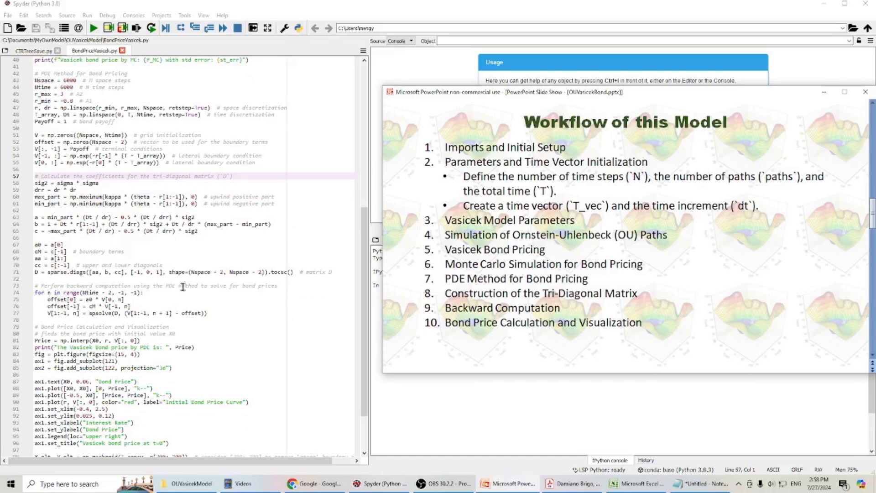
pyautogui.moveTo(234, 287)
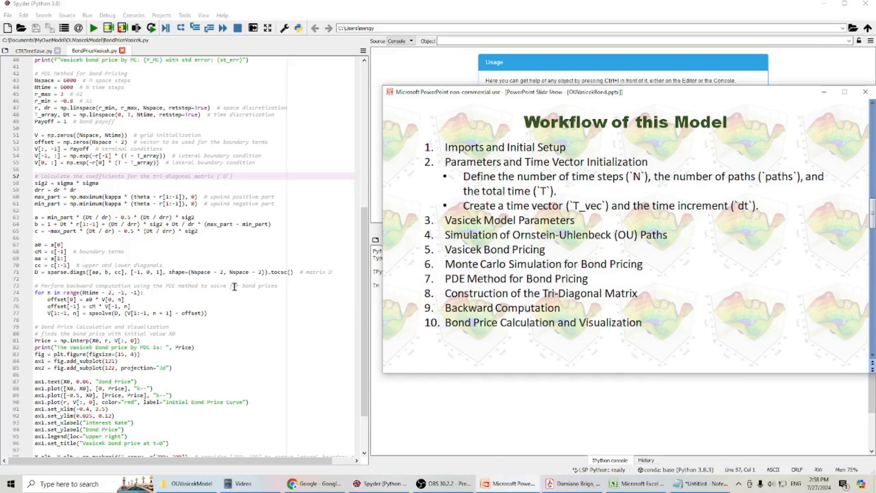
pyautogui.moveTo(229, 282)
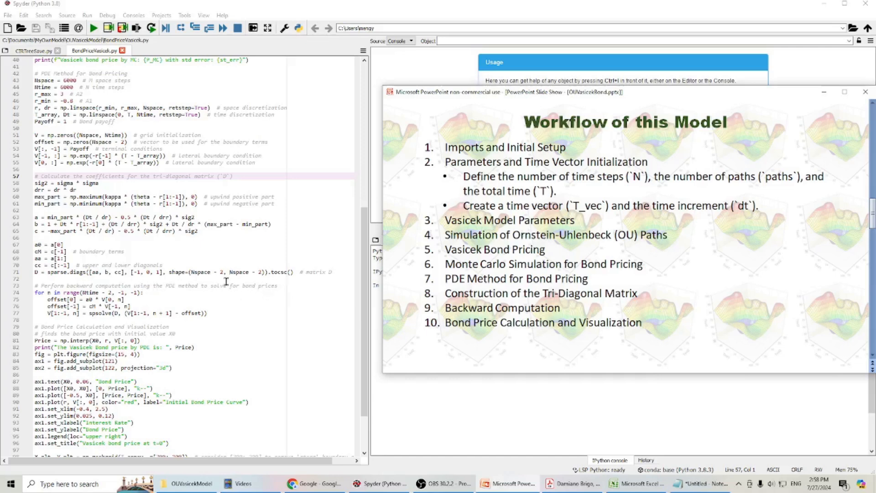
pyautogui.scroll(-3)
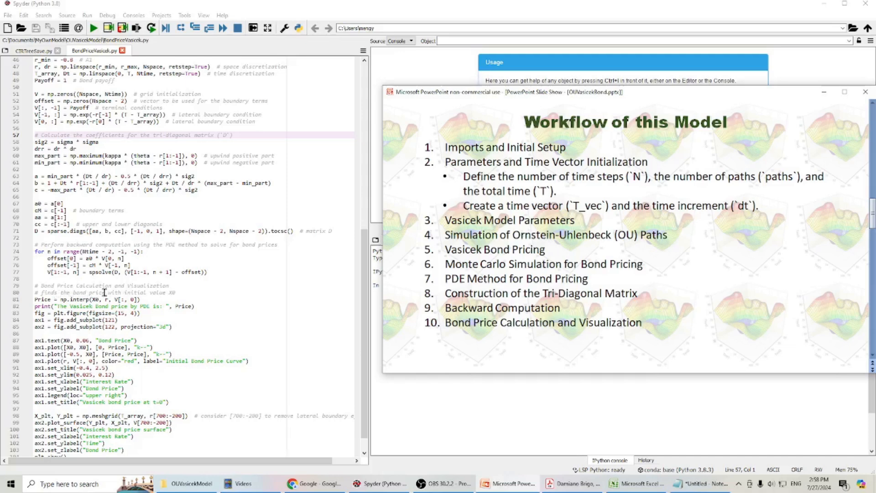
pyautogui.moveTo(169, 291)
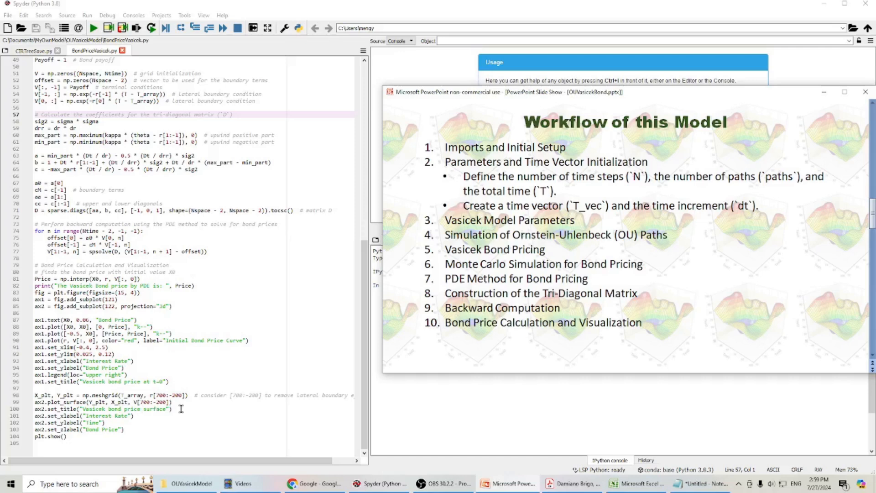
pyautogui.scroll(3)
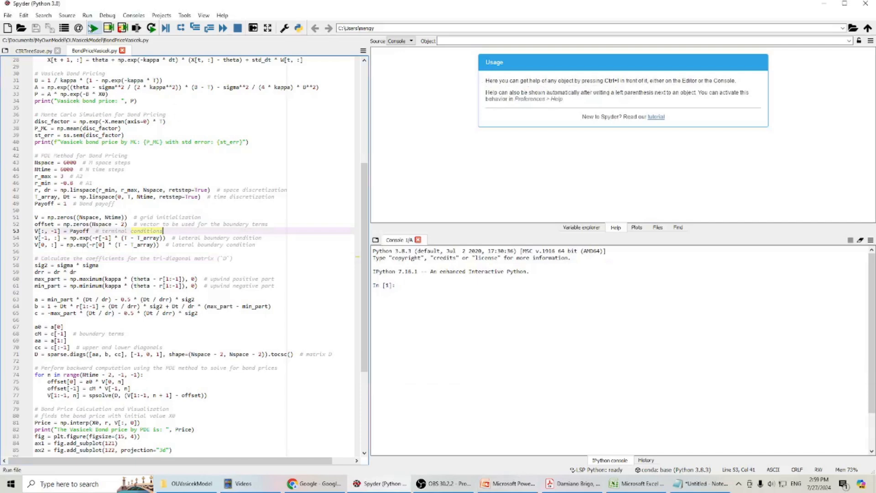
pyautogui.click(92, 27)
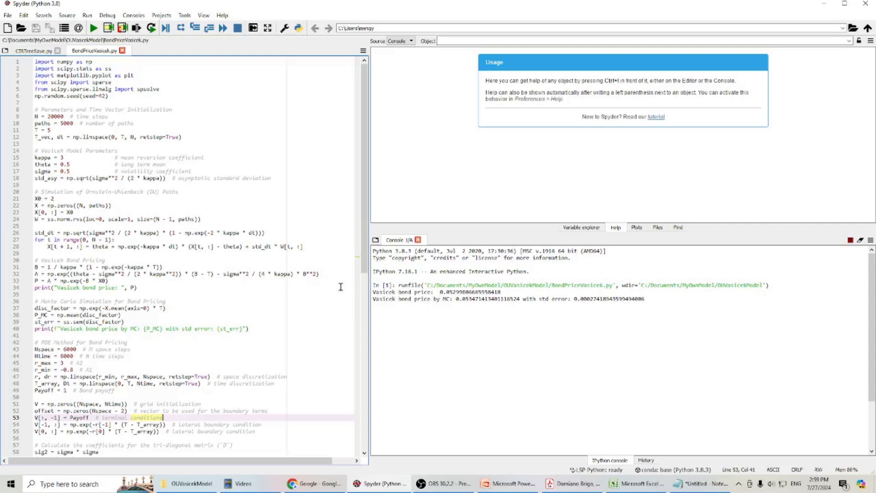
pyautogui.moveTo(74, 139)
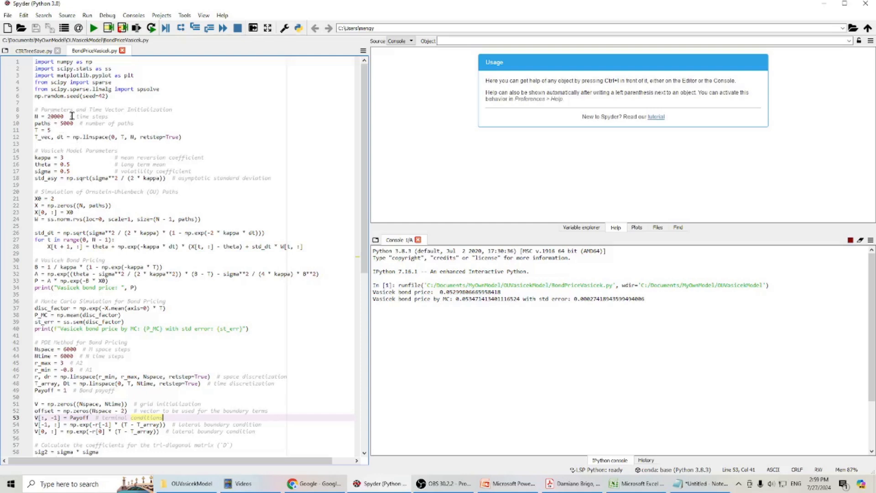
pyautogui.moveTo(98, 149)
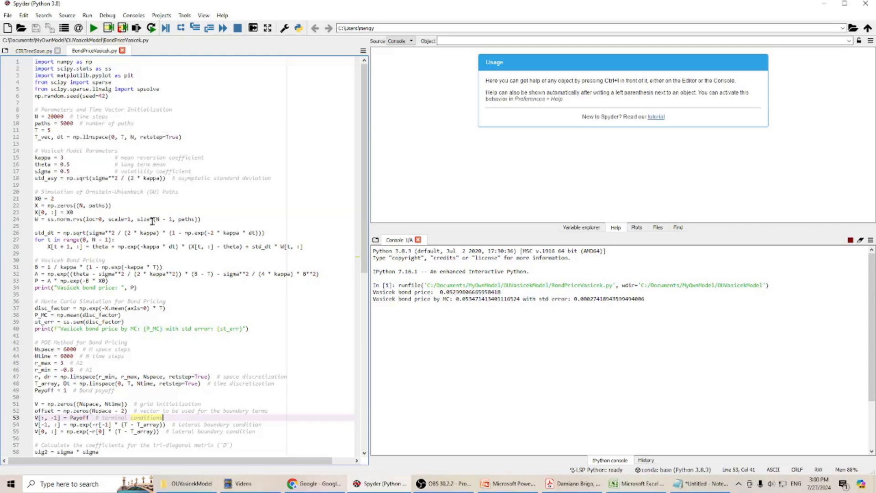
pyautogui.moveTo(228, 206)
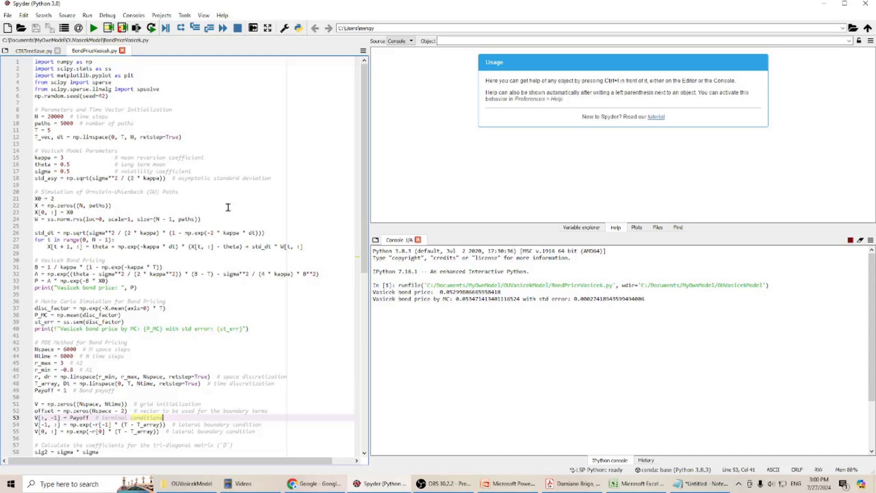
pyautogui.moveTo(407, 346)
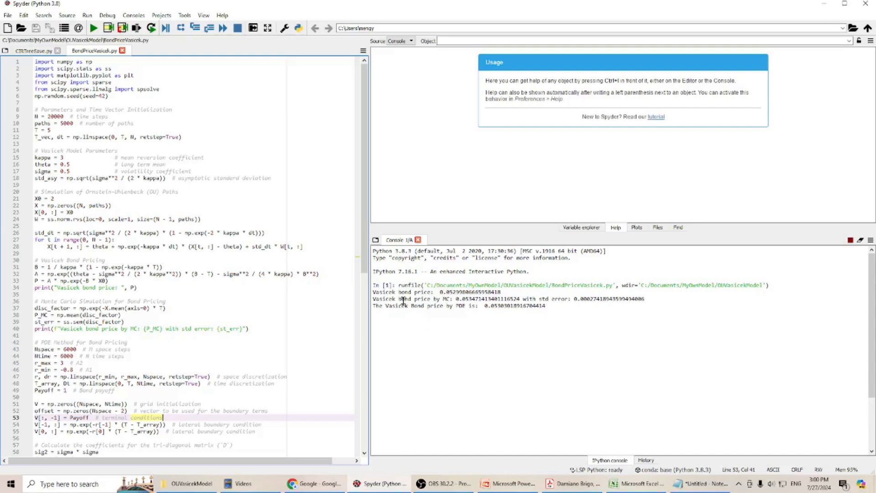
pyautogui.moveTo(373, 299)
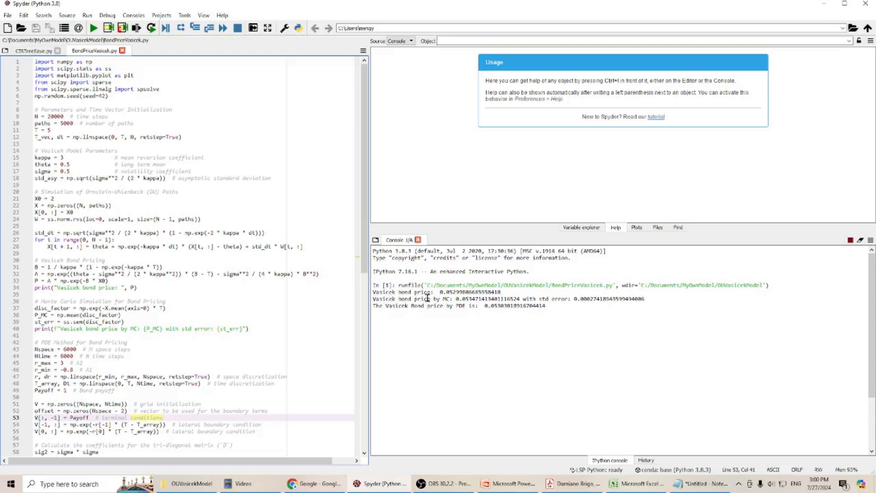
pyautogui.moveTo(447, 297)
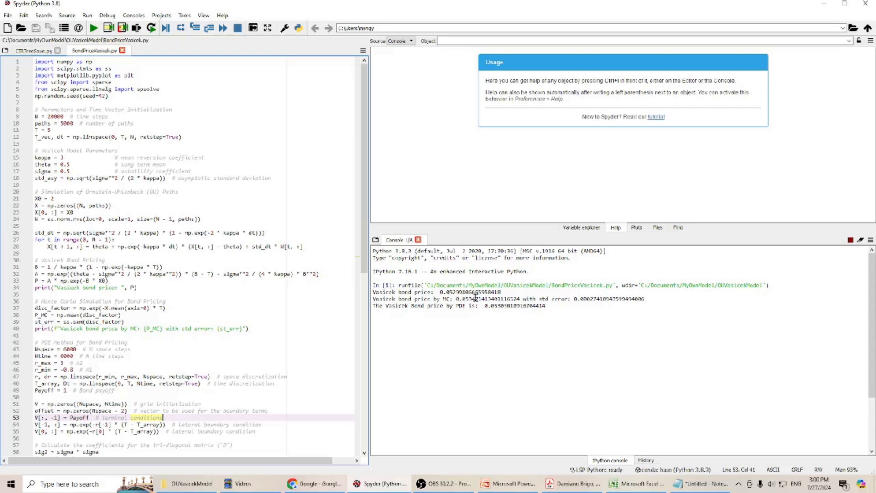
pyautogui.moveTo(475, 297)
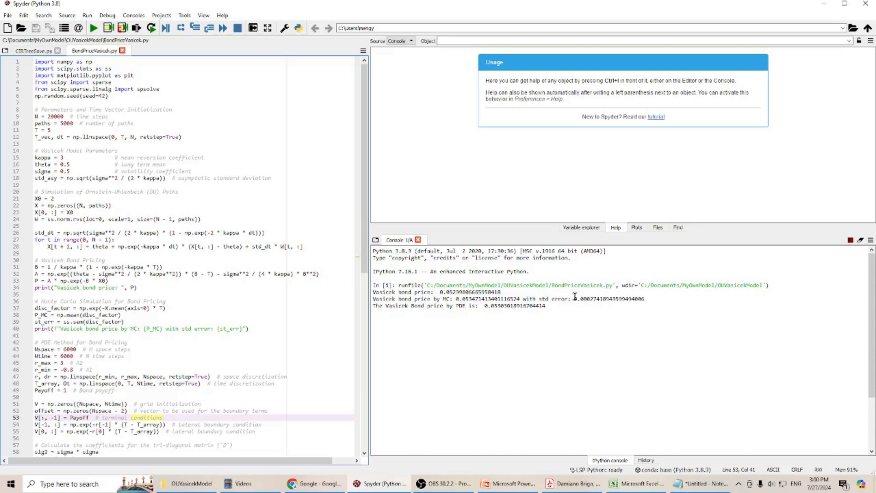
pyautogui.moveTo(584, 296)
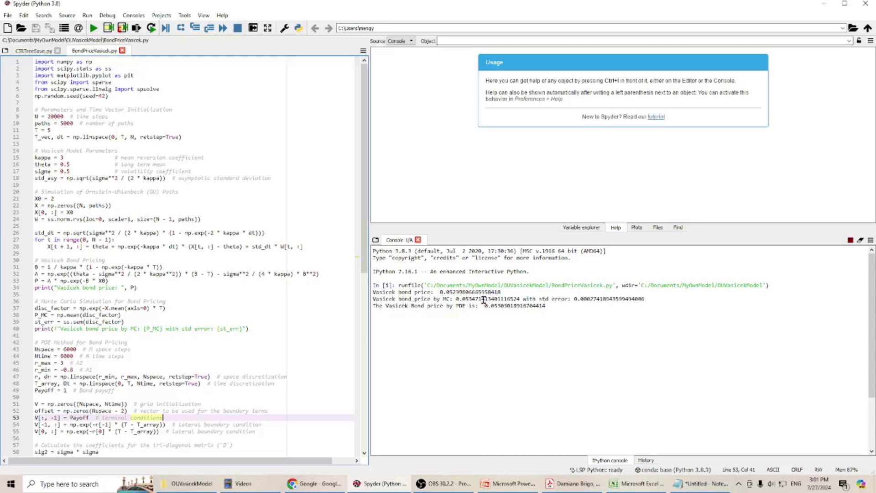
# Step: Run the script so the console renders the t=0 bond price curve and 3D price surface
pyautogui.click(93, 28)
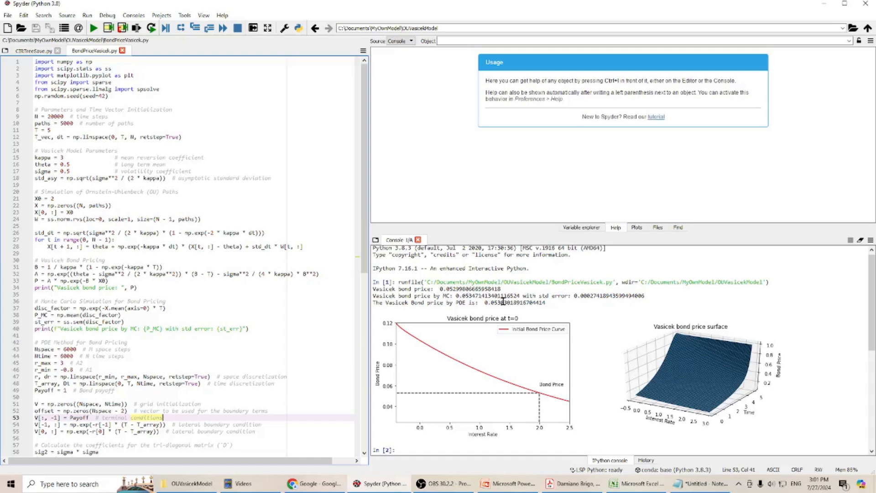
pyautogui.moveTo(446, 334)
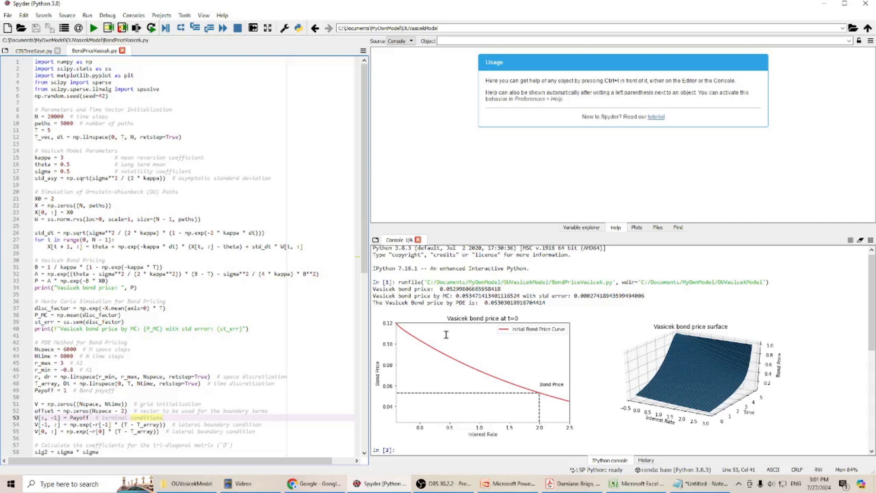
pyautogui.moveTo(670, 329)
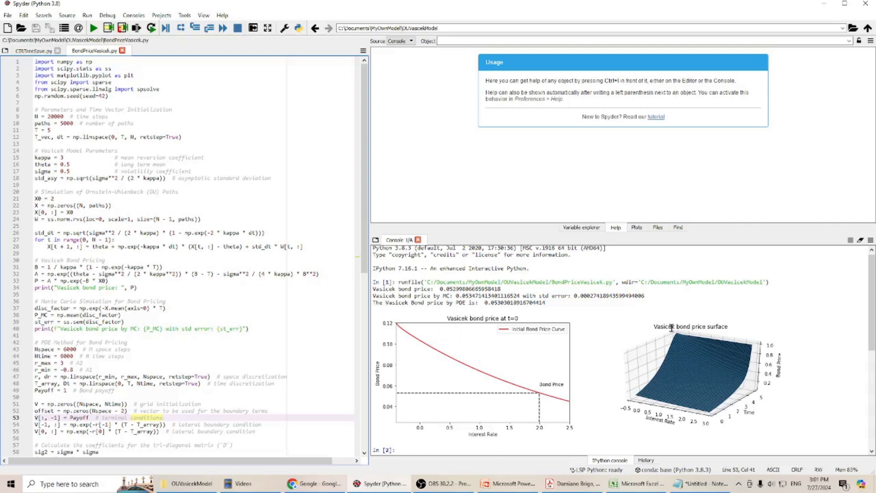
pyautogui.moveTo(647, 327)
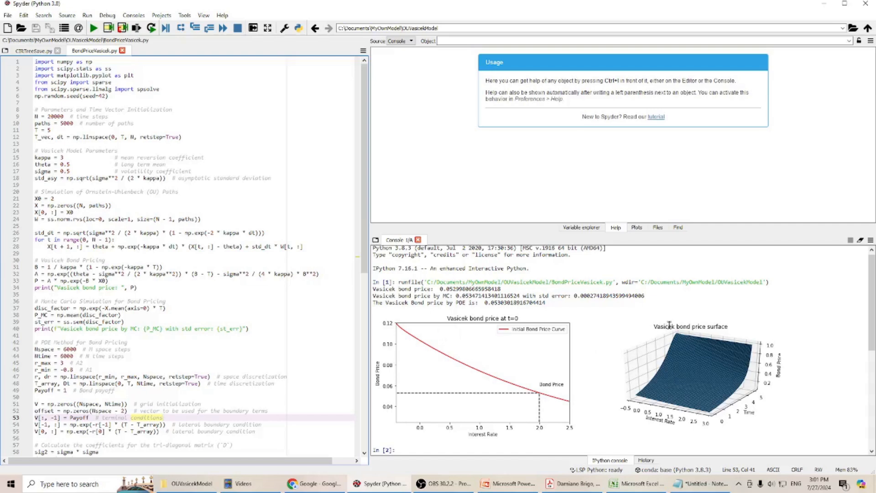
pyautogui.moveTo(727, 321)
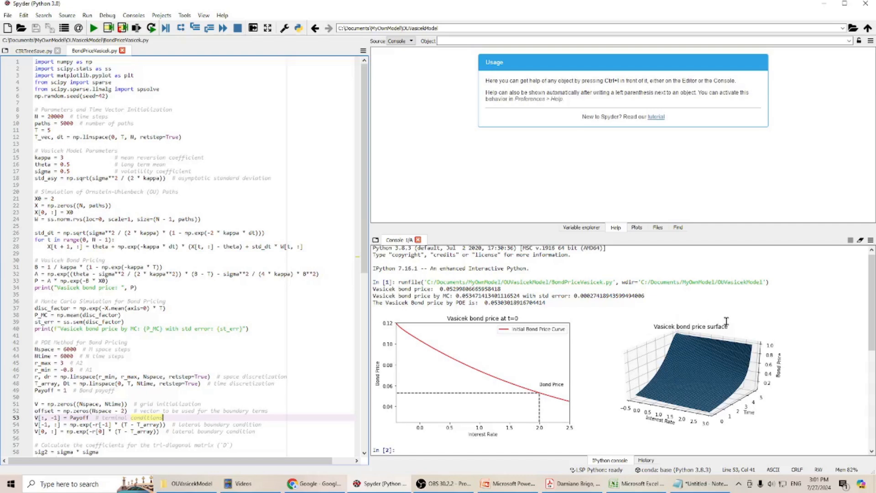
pyautogui.moveTo(774, 383)
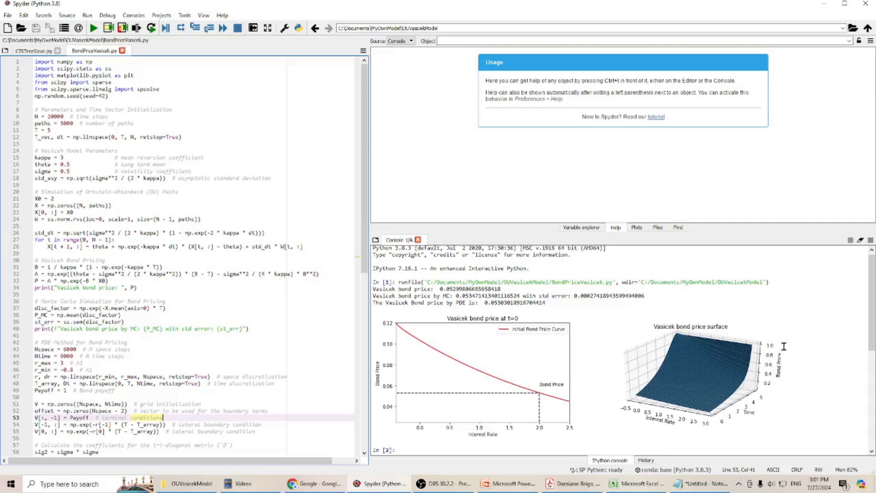
pyautogui.moveTo(766, 395)
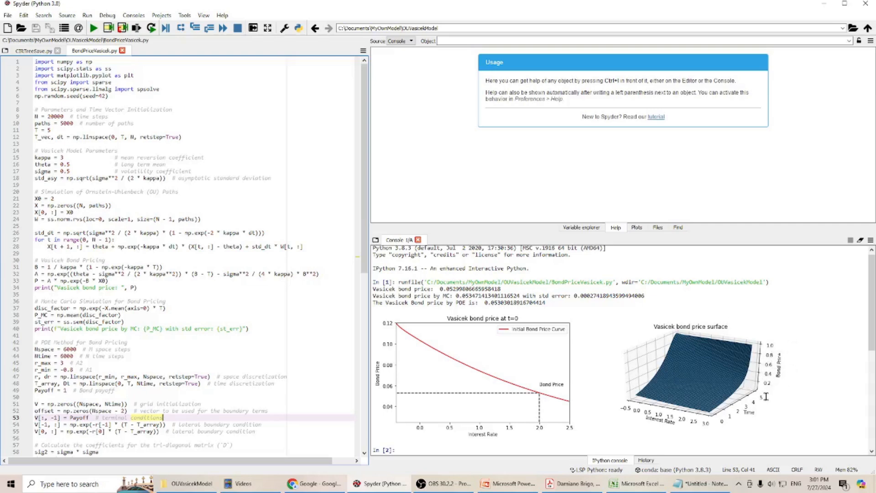
pyautogui.moveTo(749, 339)
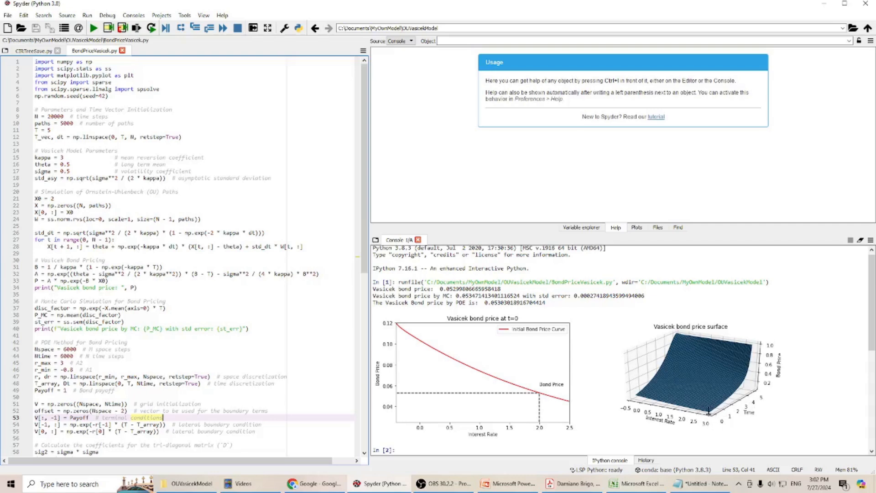
pyautogui.moveTo(396, 331)
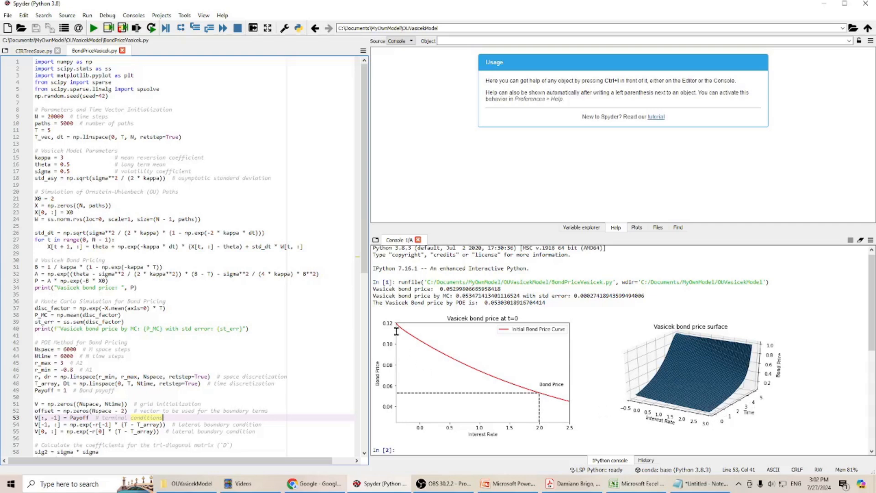
pyautogui.moveTo(505, 333)
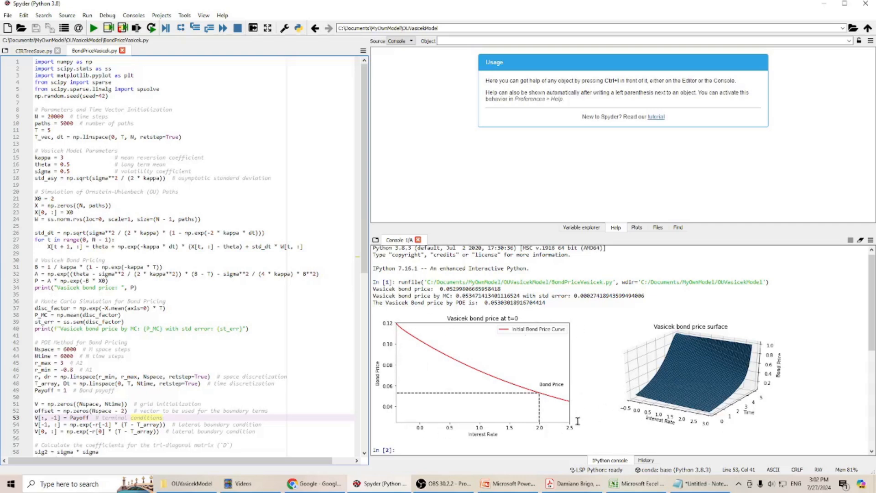
pyautogui.moveTo(515, 337)
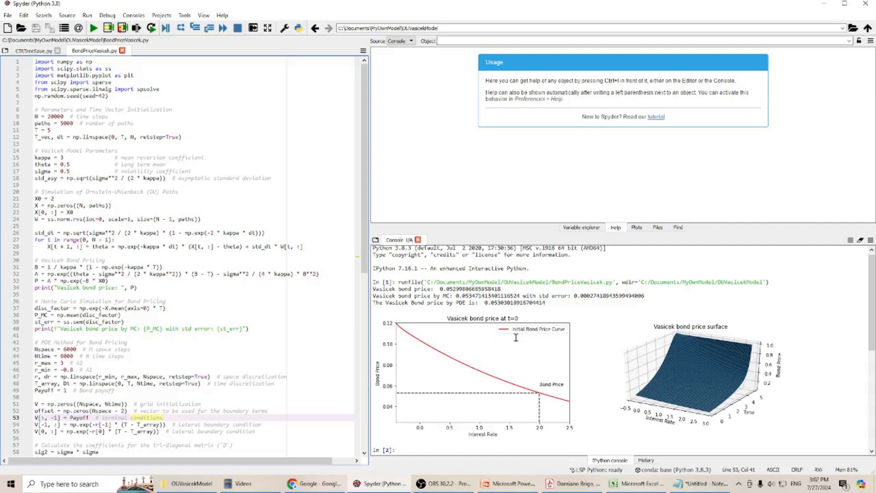
pyautogui.moveTo(501, 393)
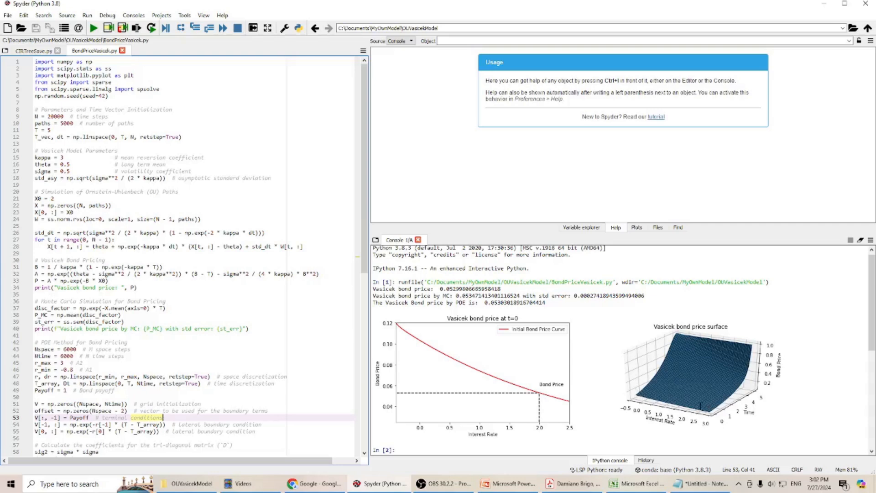
pyautogui.moveTo(574, 374)
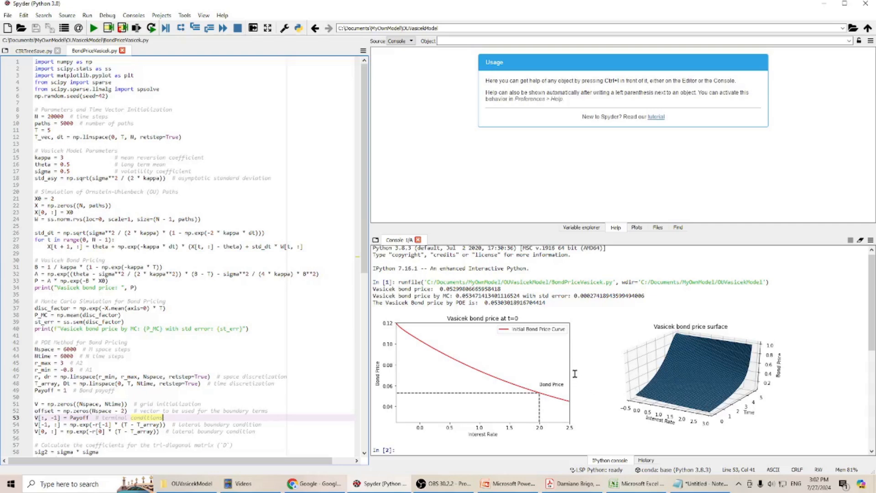
pyautogui.moveTo(524, 466)
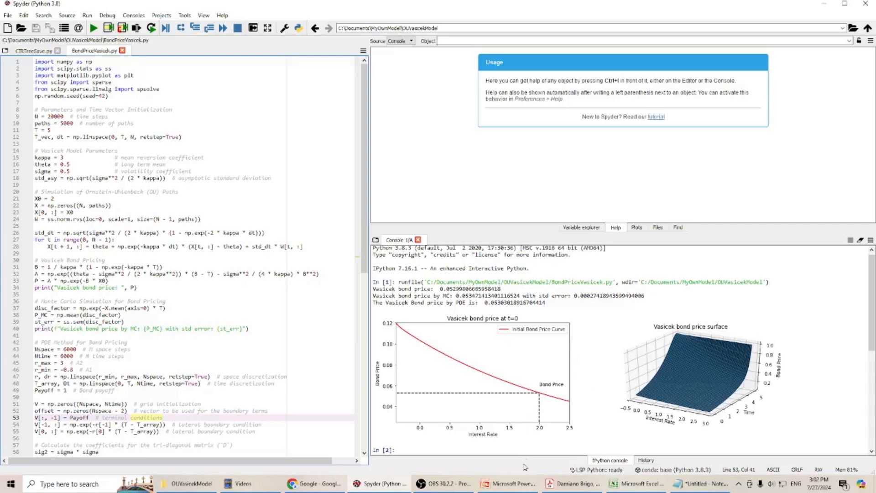
pyautogui.moveTo(394, 409)
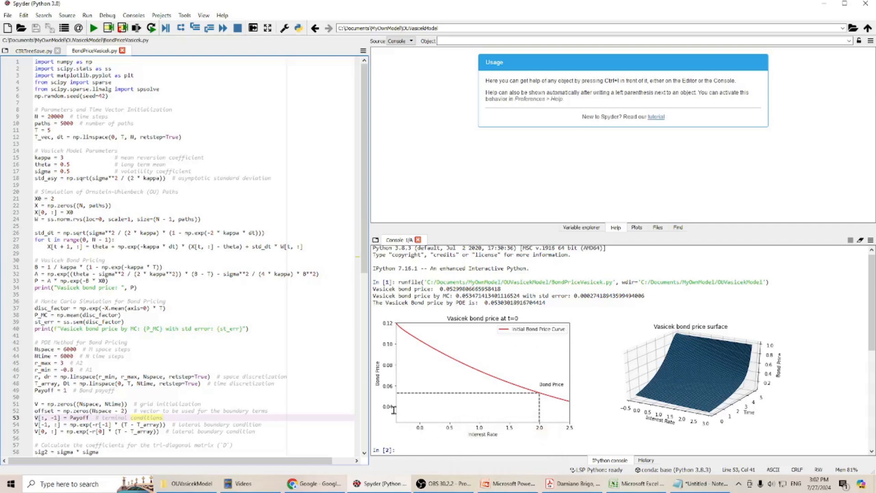
pyautogui.moveTo(291, 366)
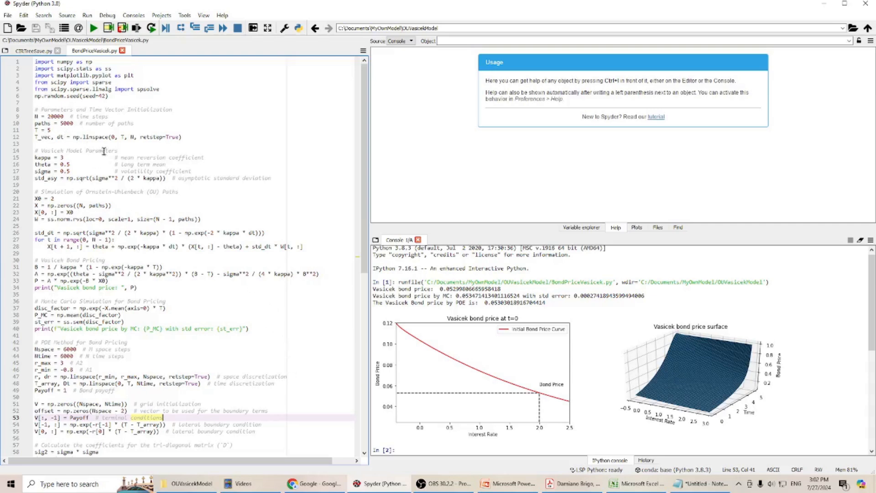
pyautogui.moveTo(246, 354)
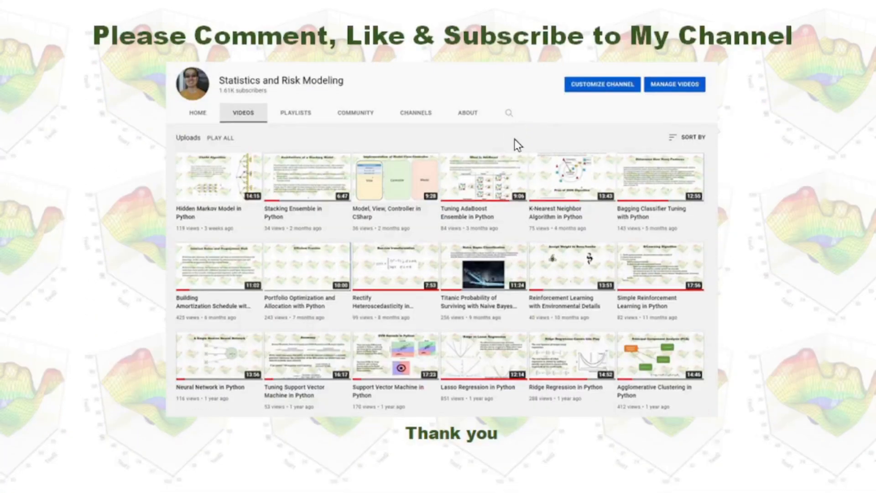
pyautogui.moveTo(127, 183)
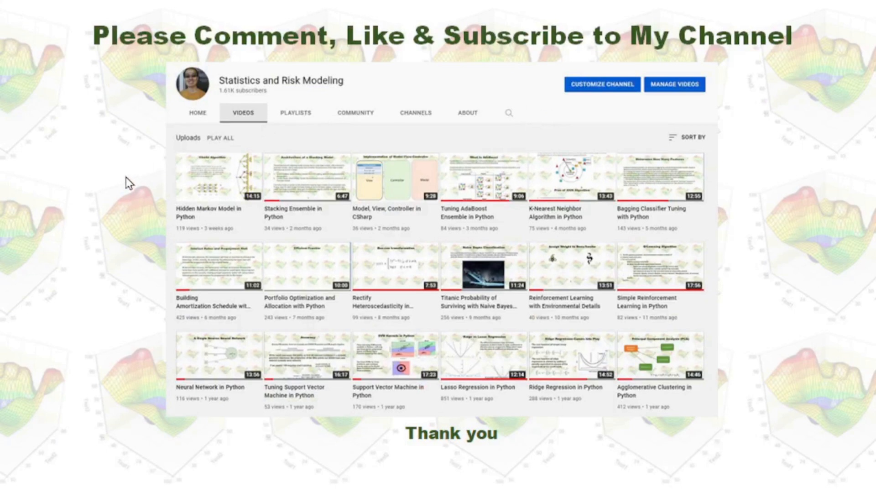
pyautogui.moveTo(391, 138)
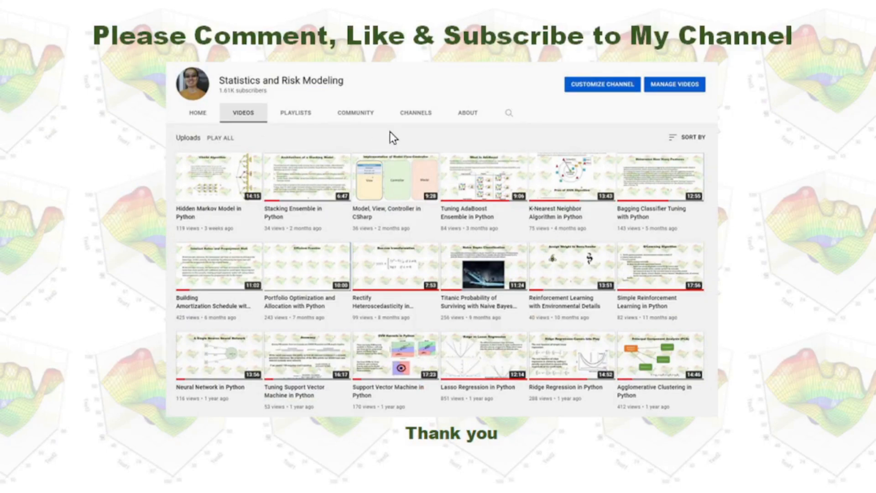
pyautogui.moveTo(539, 193)
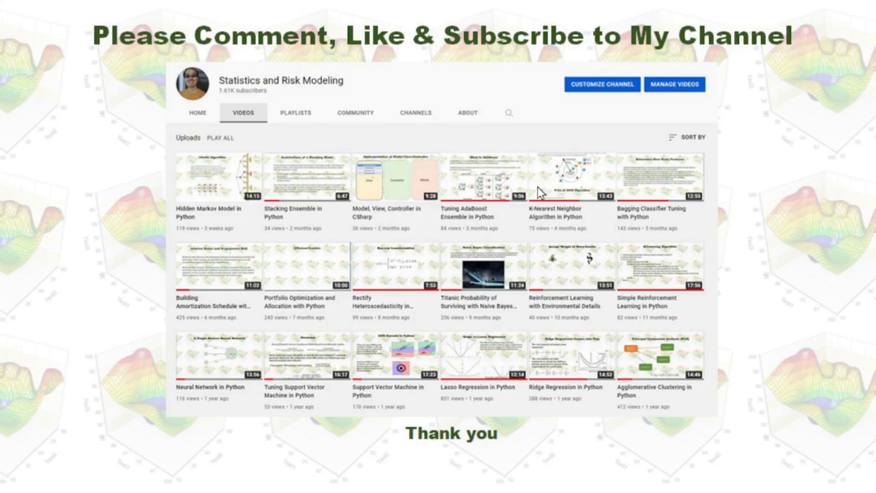